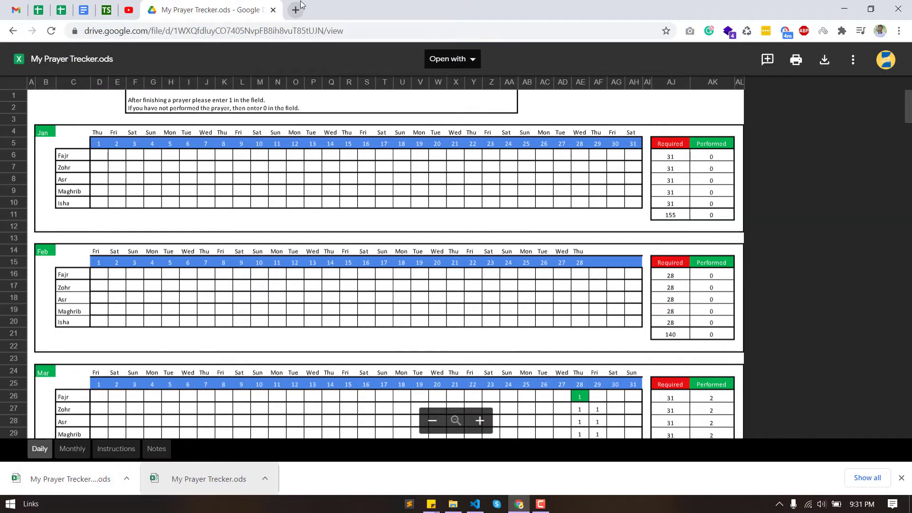
Step: Launch Google Sheets in a new tab and create a blank spreadsheet
click(295, 10)
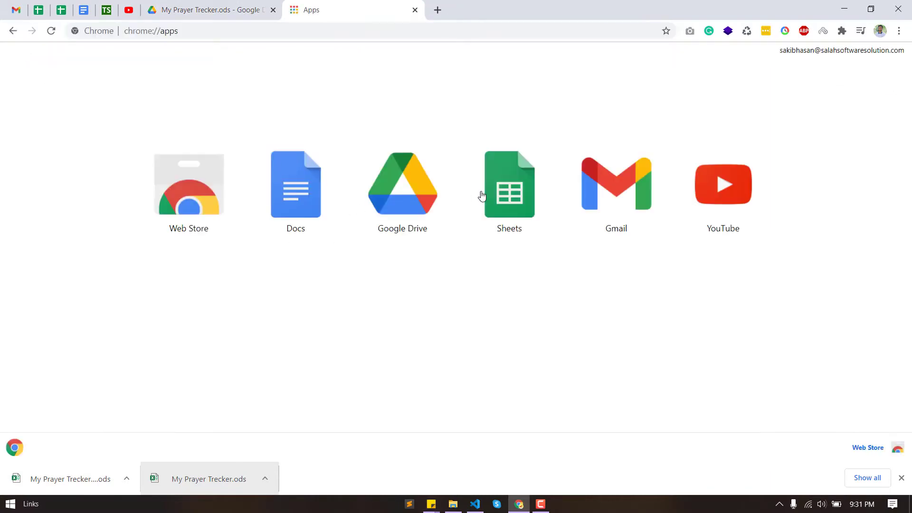
click(508, 185)
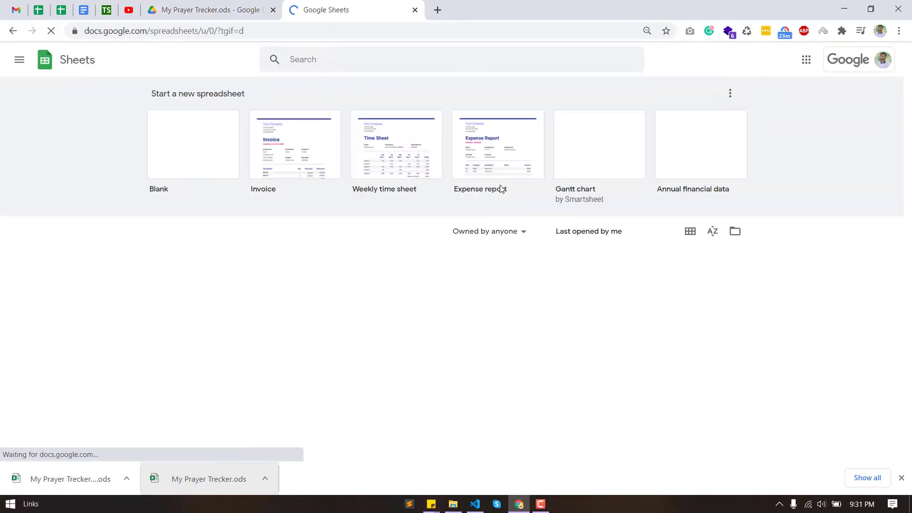
click(18, 59)
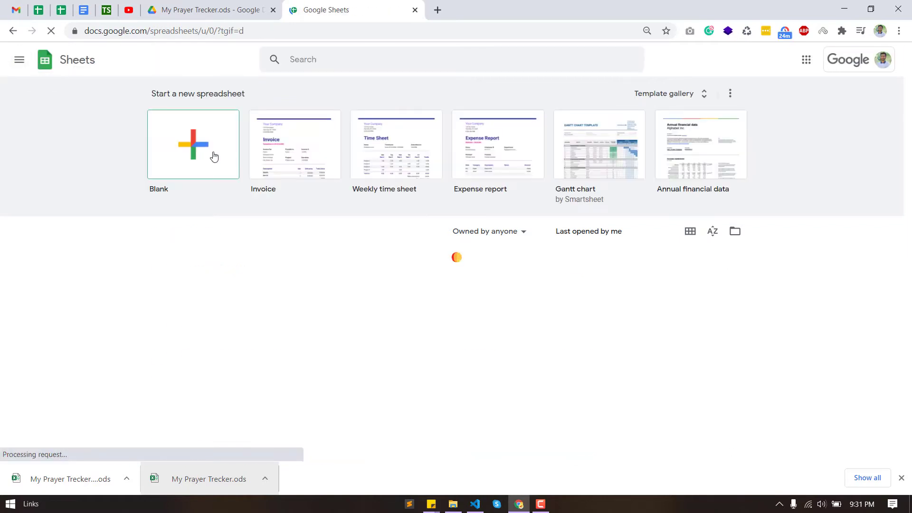
click(192, 145)
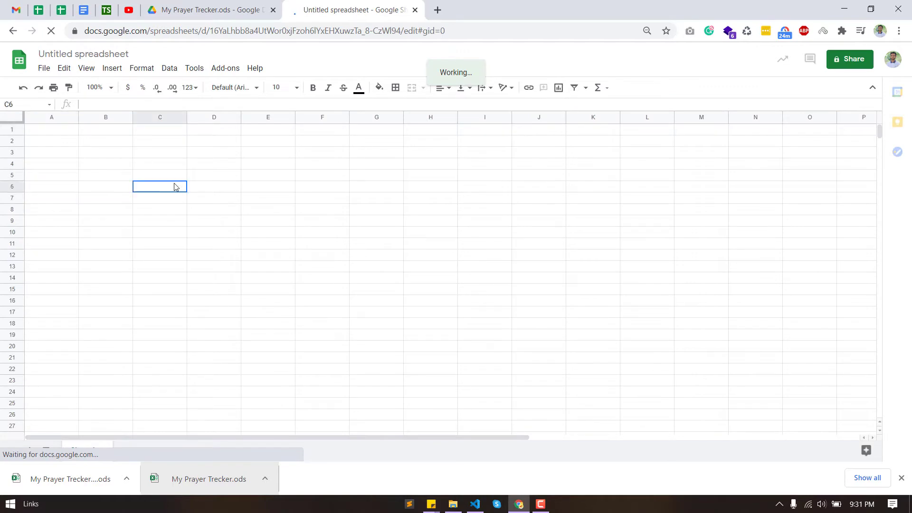
Step: Import the prayer tracker .ods file, replacing the current spreadsheet's contents
click(44, 68)
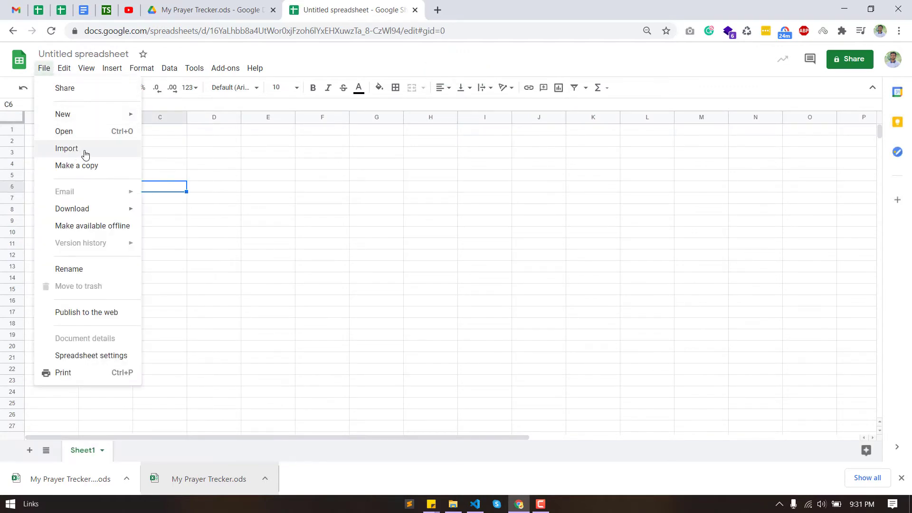
click(66, 148)
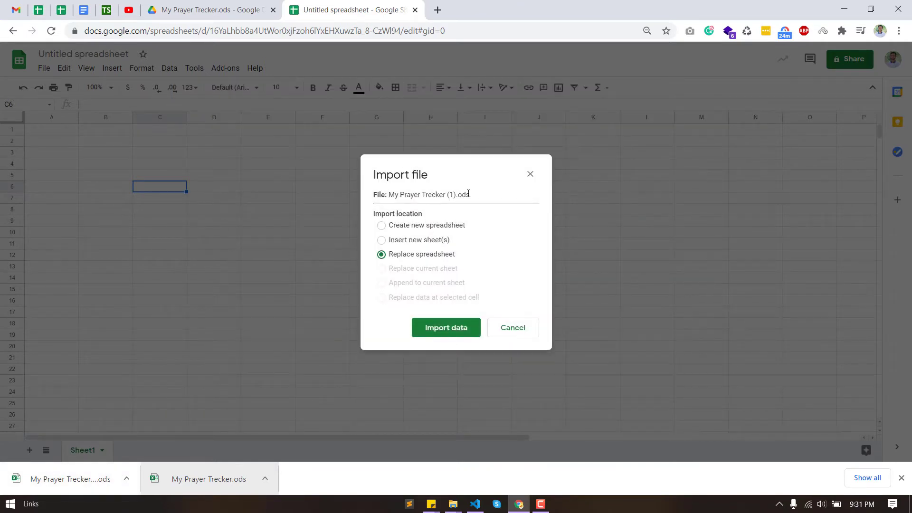
mouse_move(418, 231)
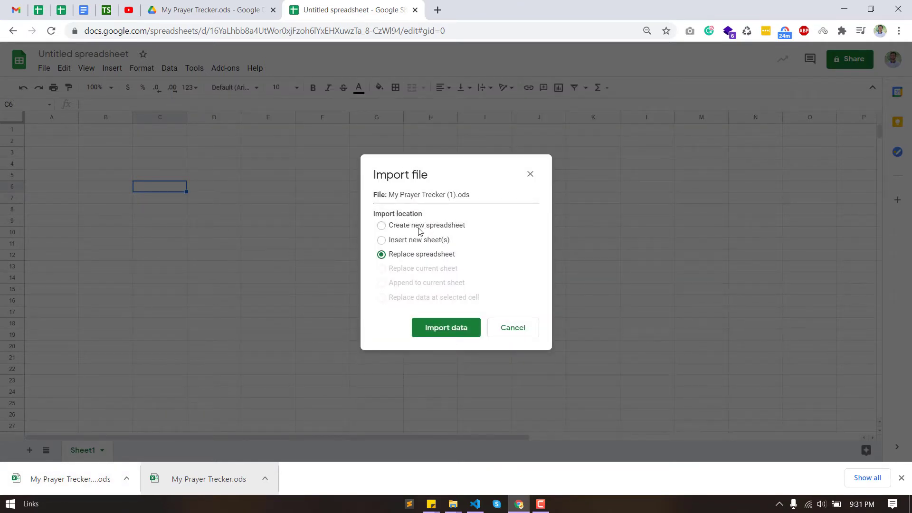
click(445, 327)
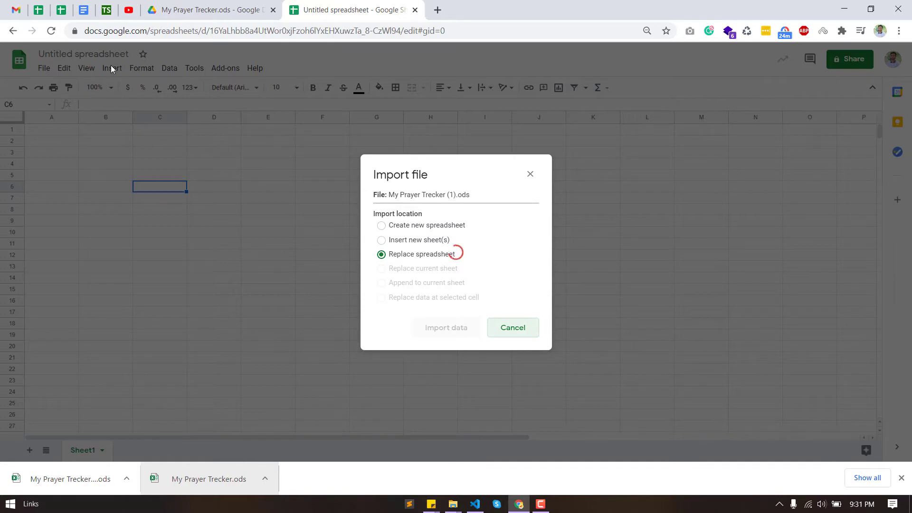
click(512, 327)
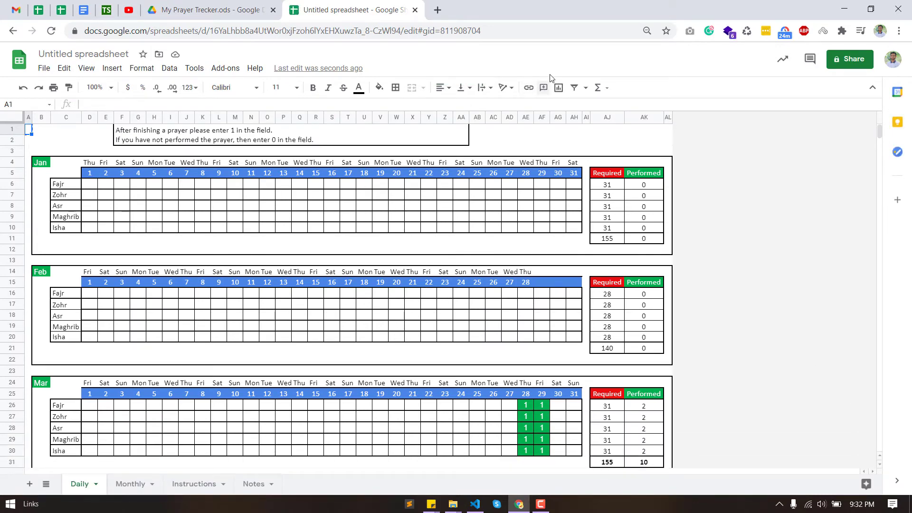
Step: Zoom the sheet to 125% and title the spreadsheet 'My Prayer Data'
click(95, 87)
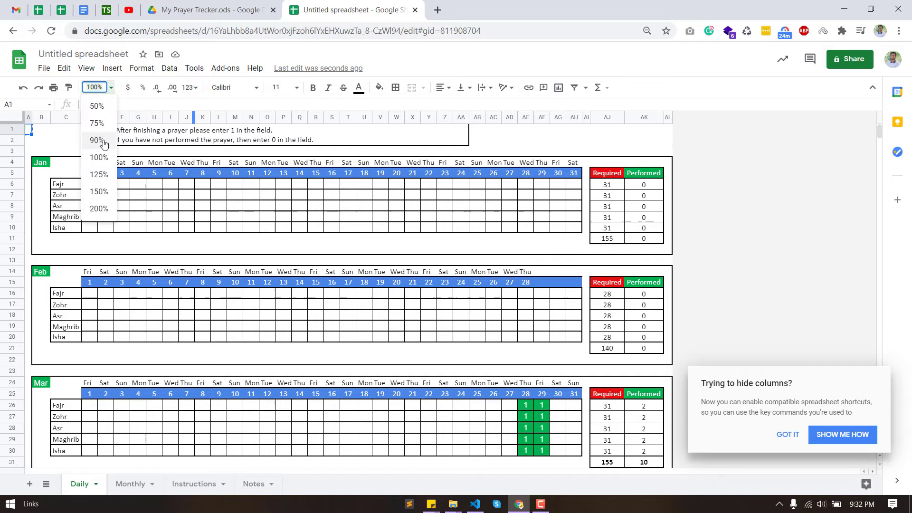
click(96, 174)
text(My Prayer)
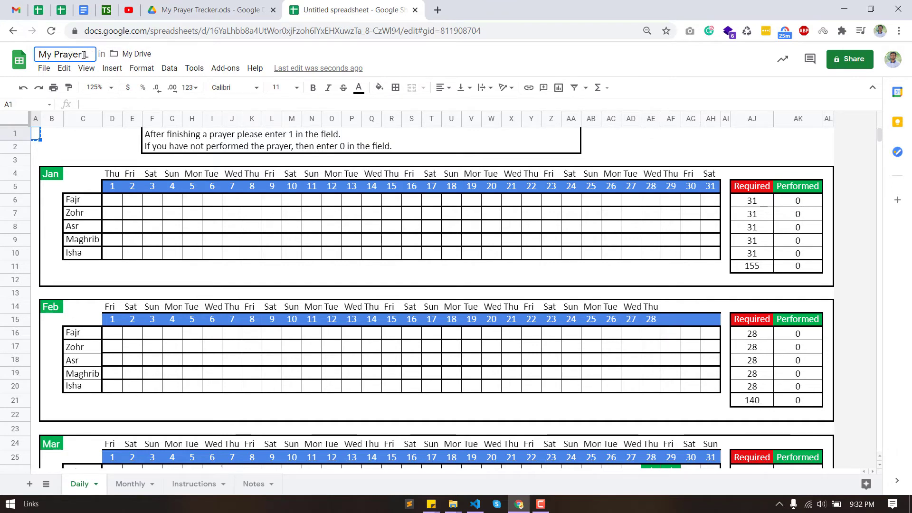
click(332, 199)
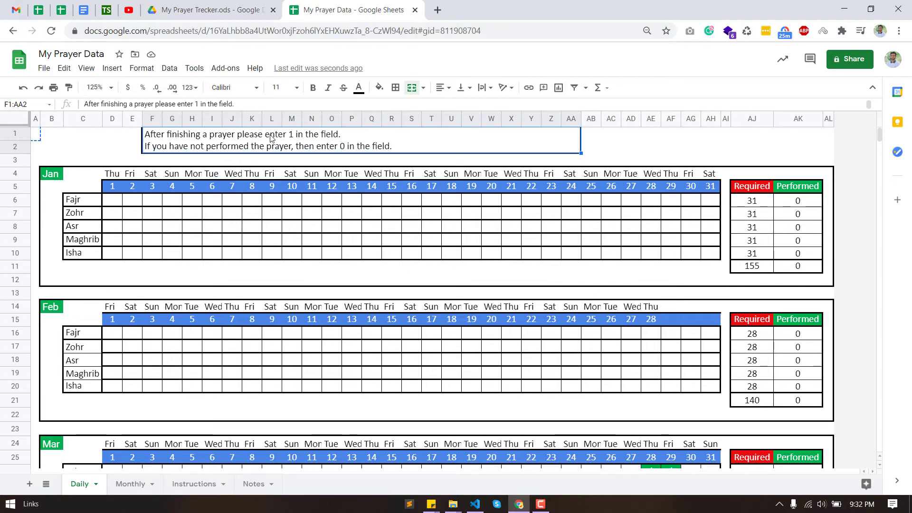
mouse_move(349, 353)
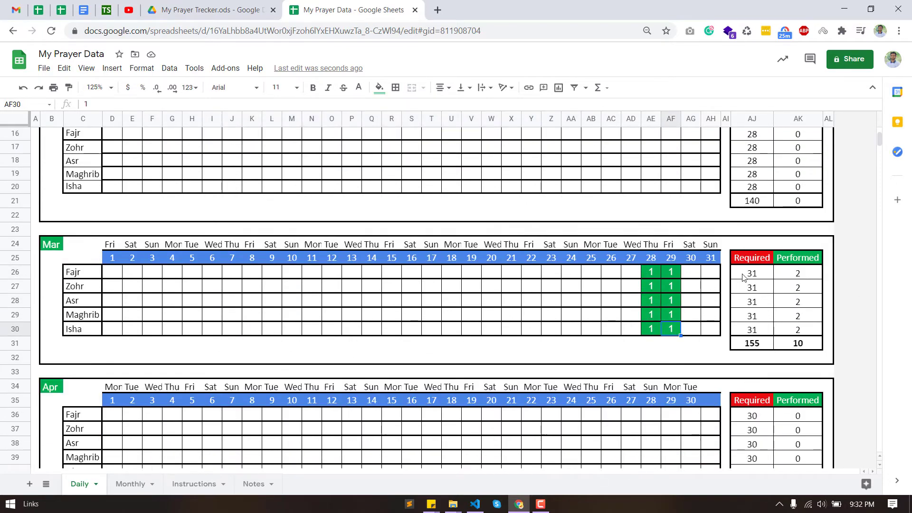
Step: Enter 0 for Fajr on 30 March, then scroll down through the months
click(690, 272)
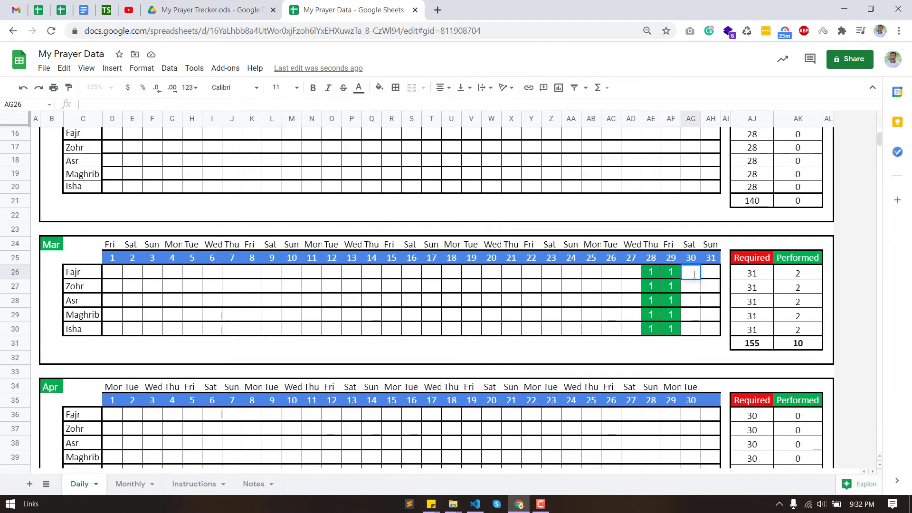
text(0)
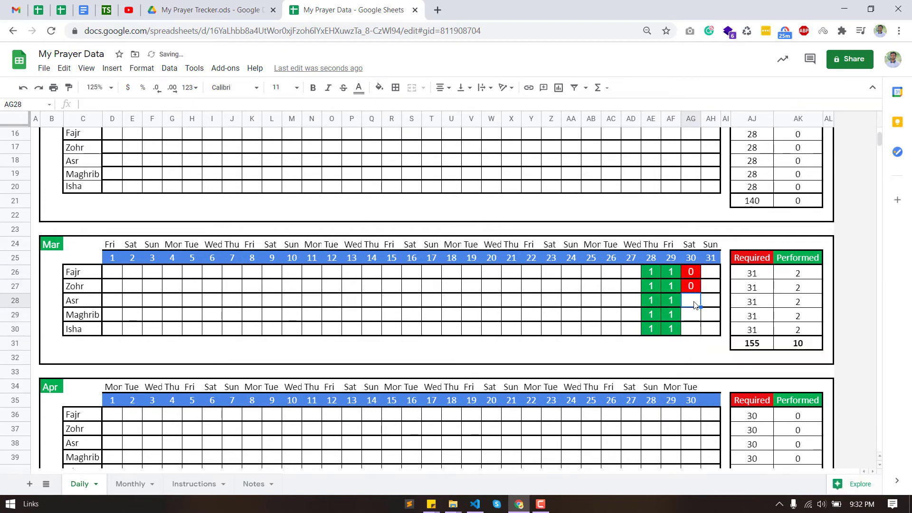
scroll(down, 3)
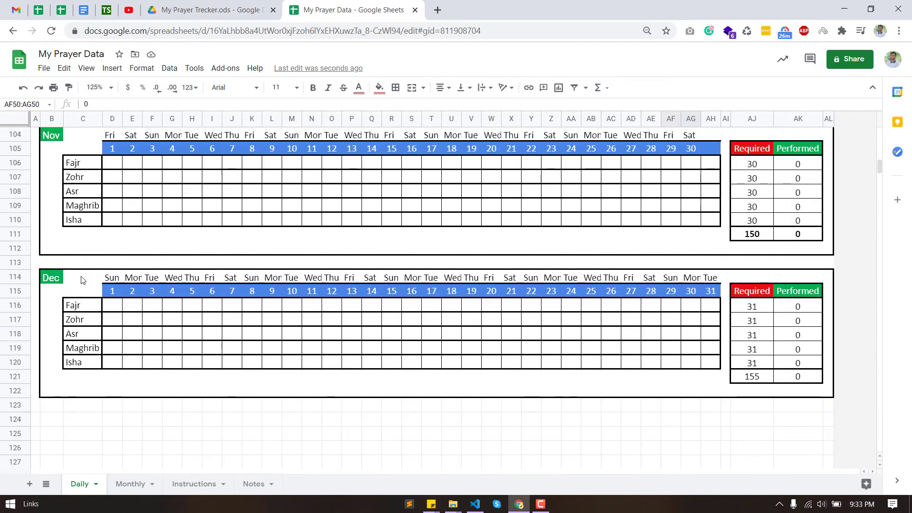
click(130, 483)
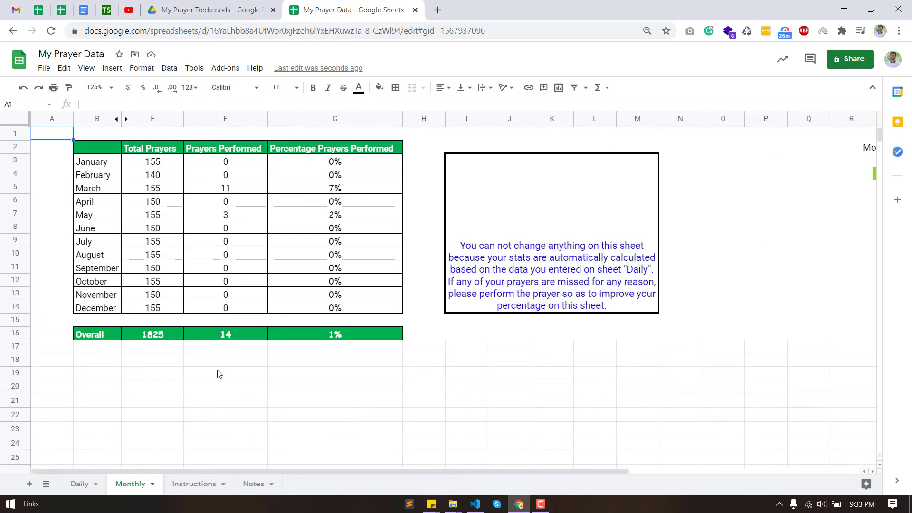
click(335, 189)
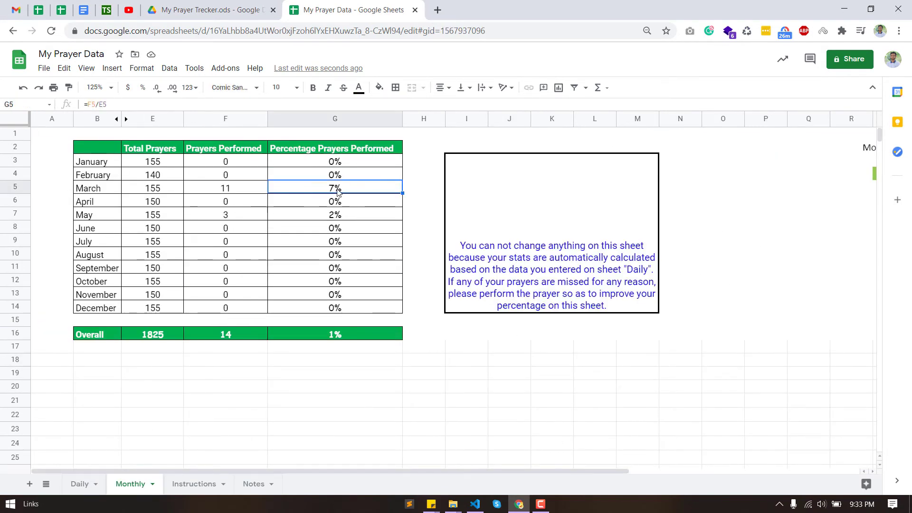
click(97, 215)
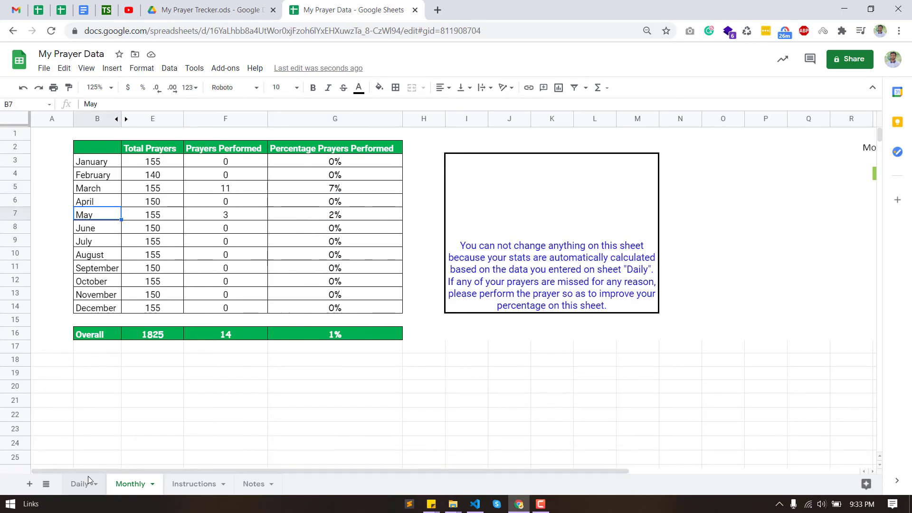
click(79, 483)
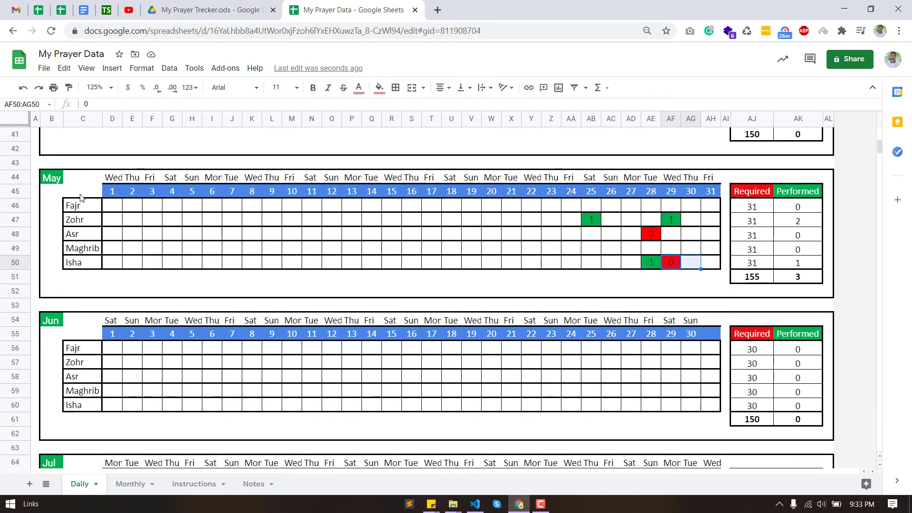
scroll(up, 3)
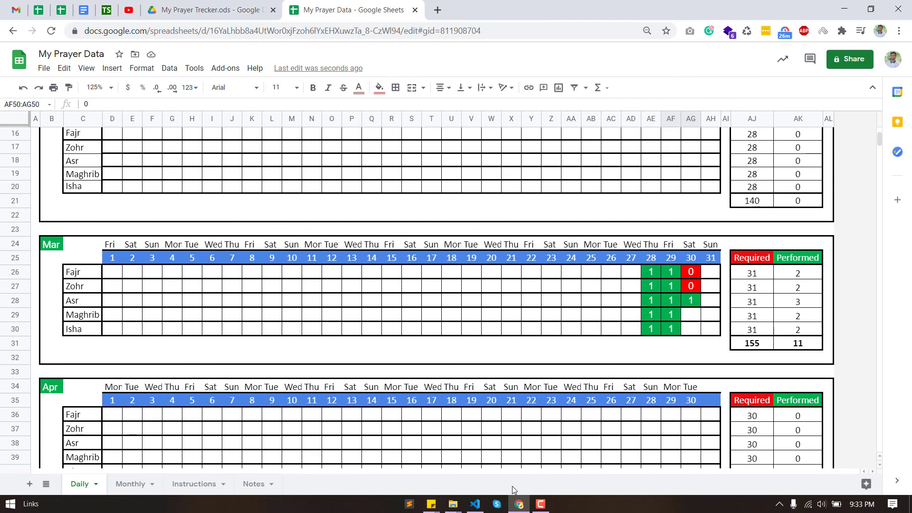
Step: Open the Instructions sheet and select the merged note box in C14:M15
click(194, 484)
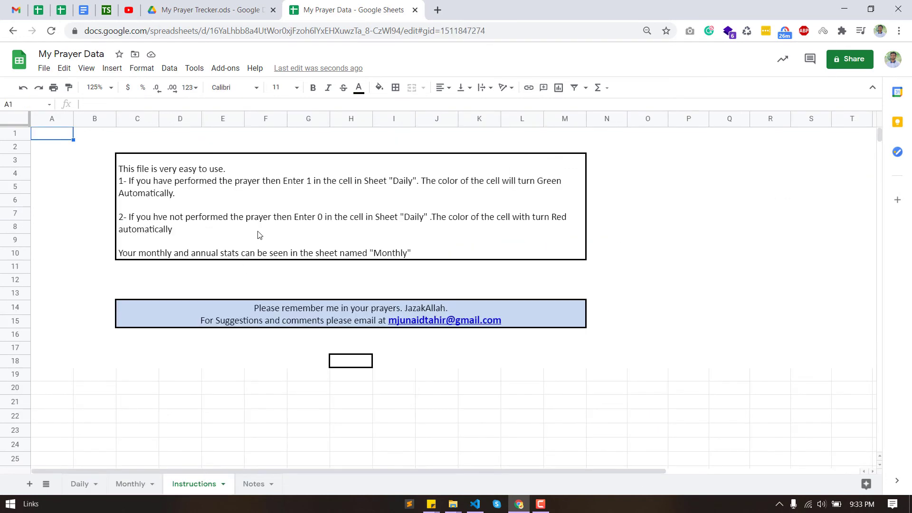
click(350, 313)
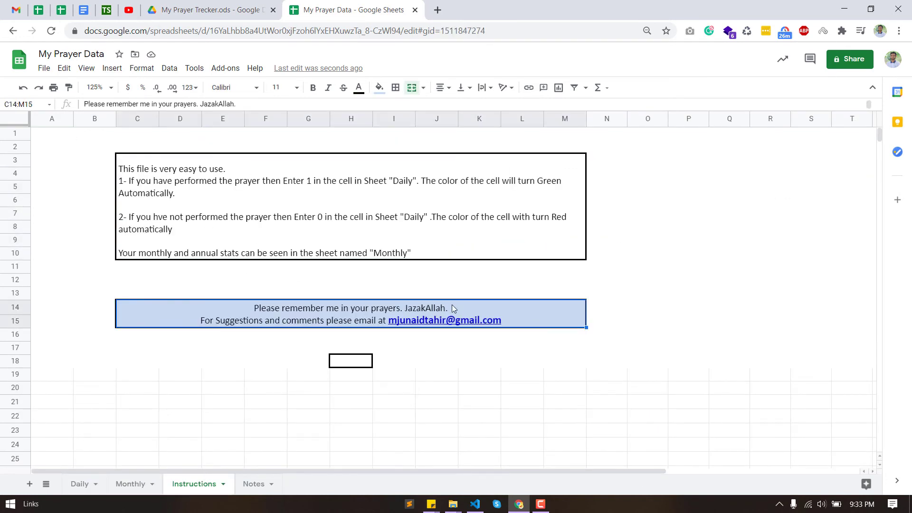